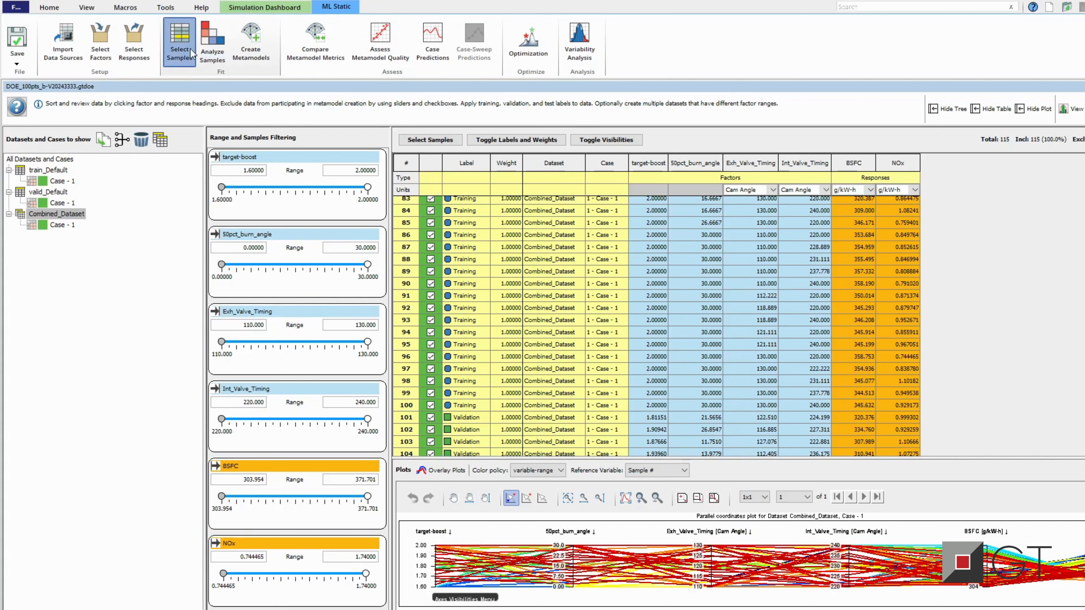
- Review DOE samples and metamodel fit types (MLP help), then move to Assess Metamodel Quality for BSFC
click(57, 214)
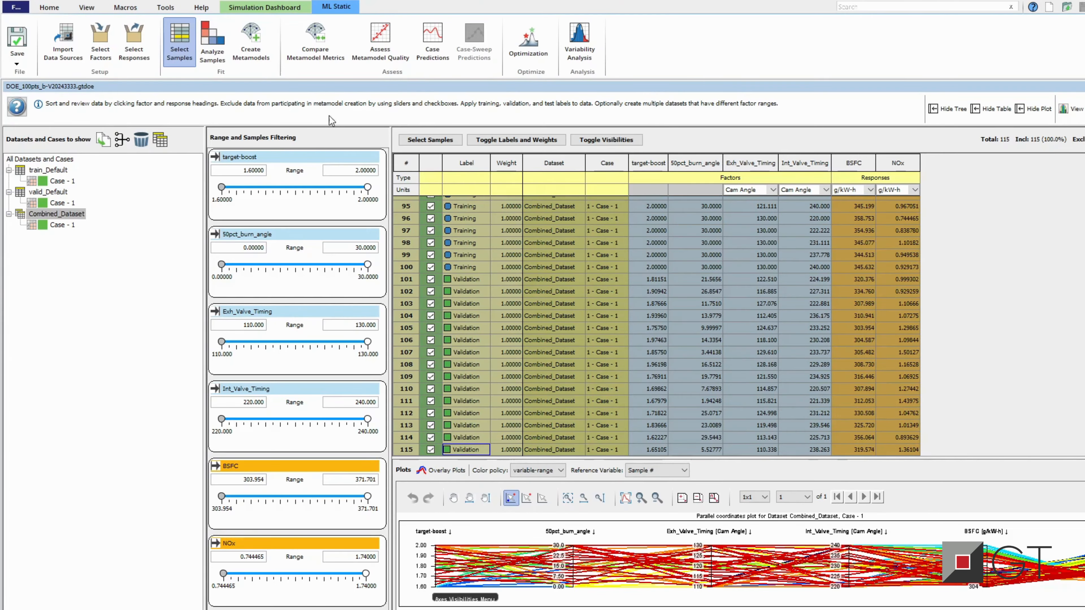
click(251, 42)
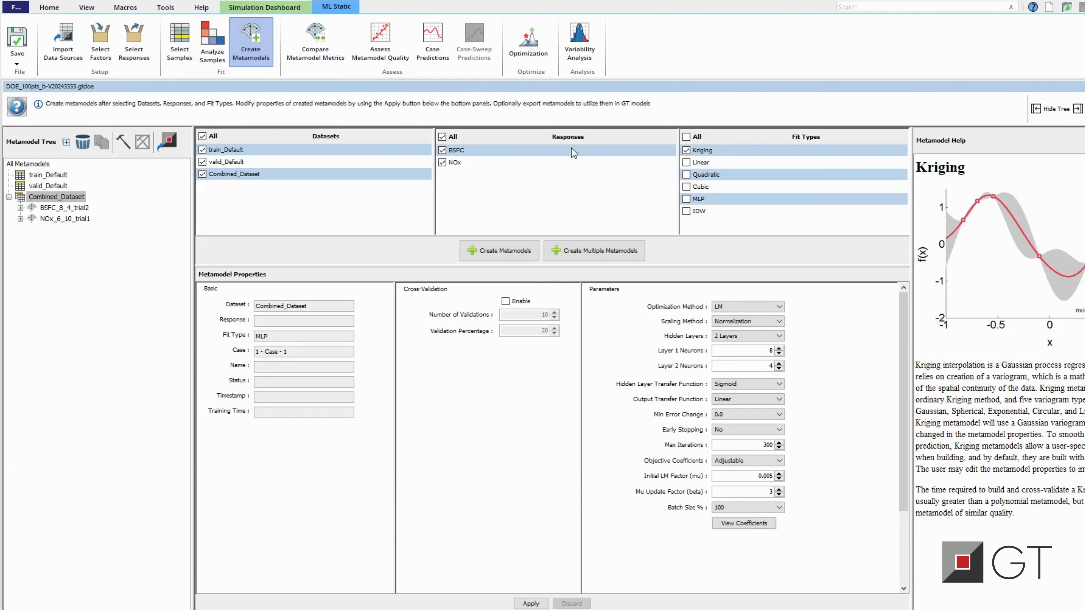
click(687, 198)
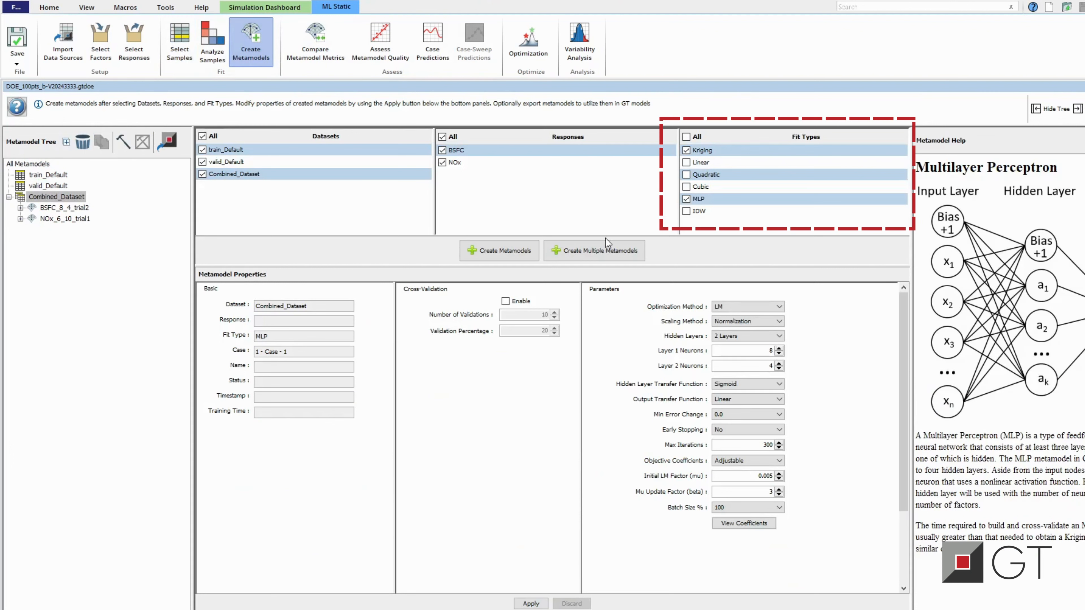
click(499, 250)
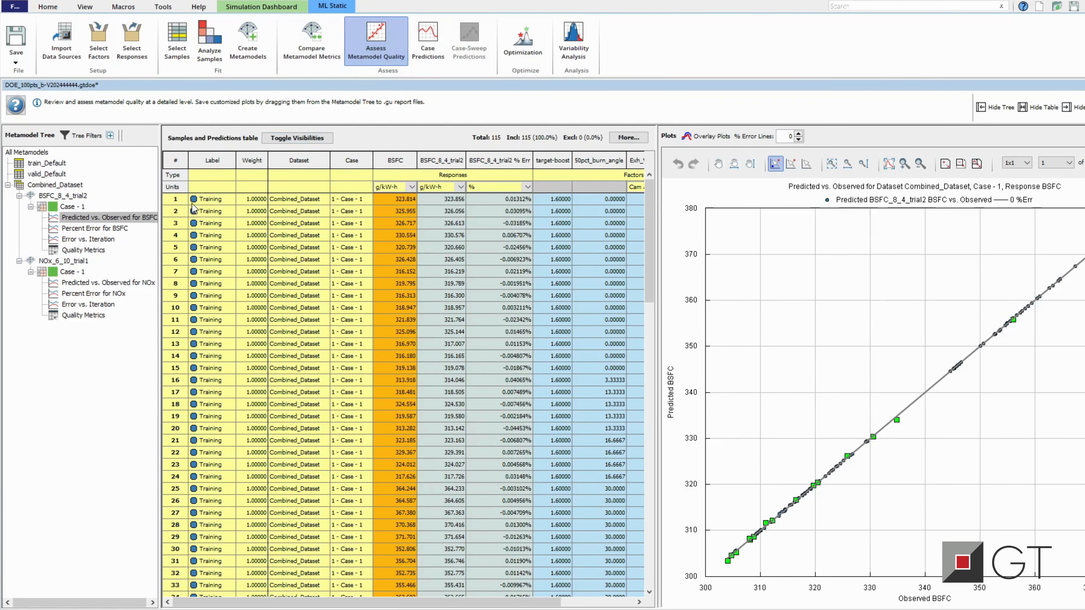
- View BSFC percent error and quality metrics, then save and start the Multi-Objective Pareto optimization on BSFC and NOx
click(96, 228)
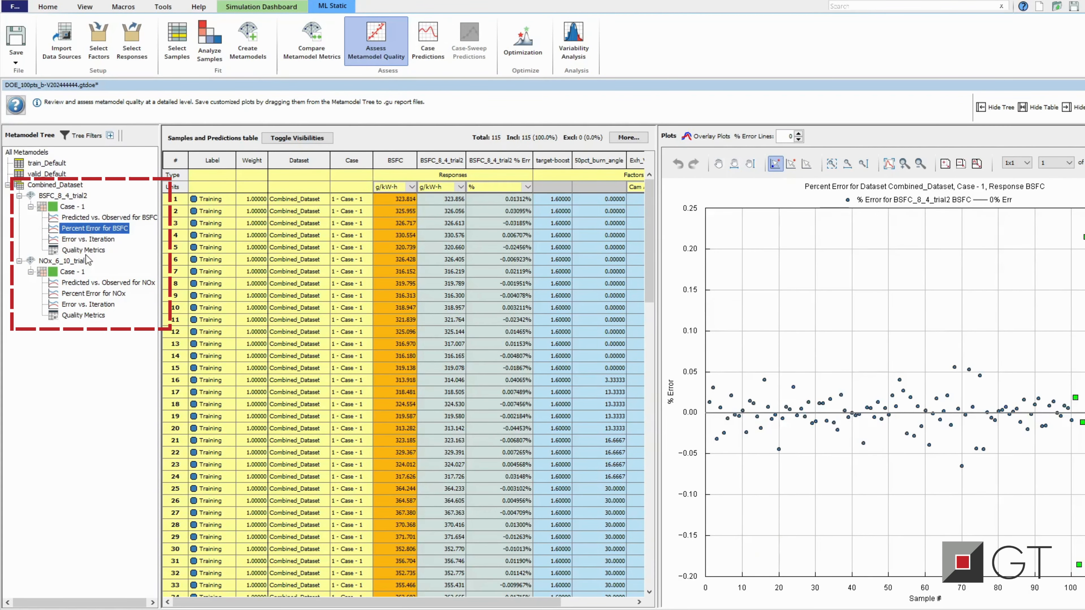
click(83, 250)
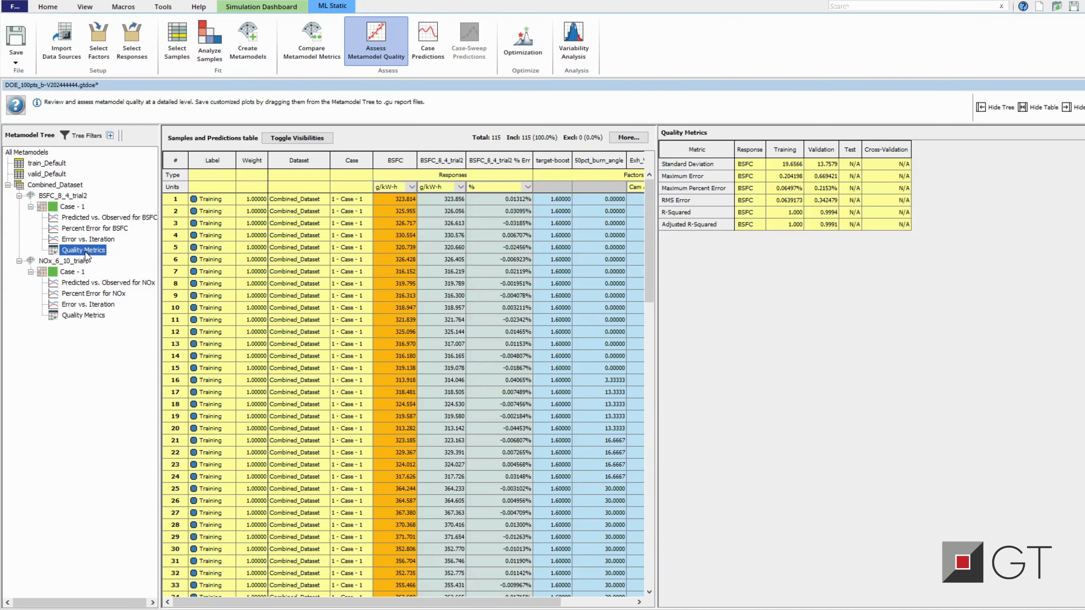
click(524, 40)
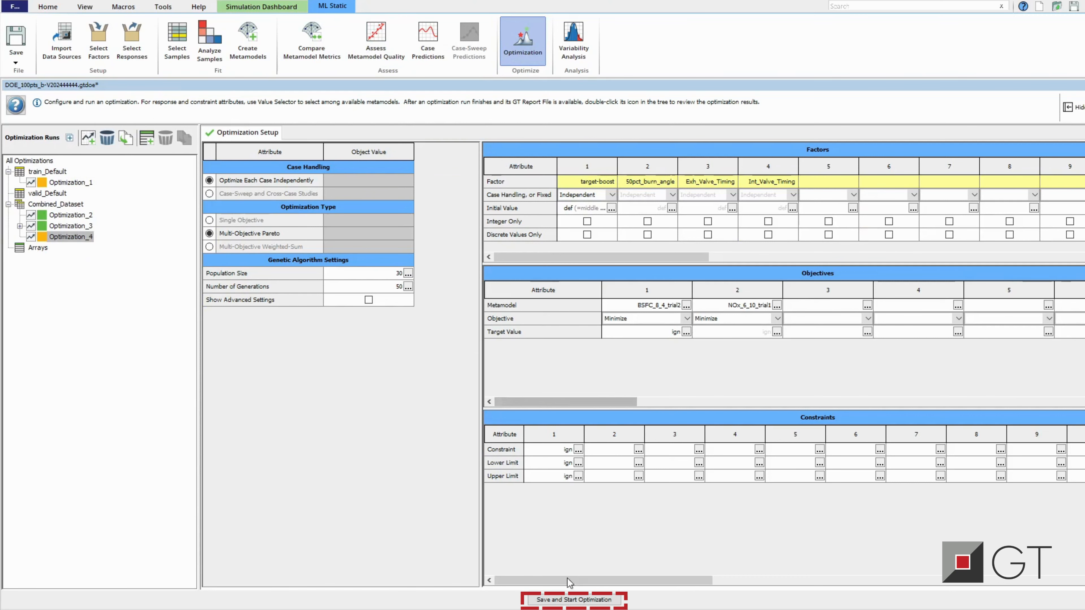
click(572, 600)
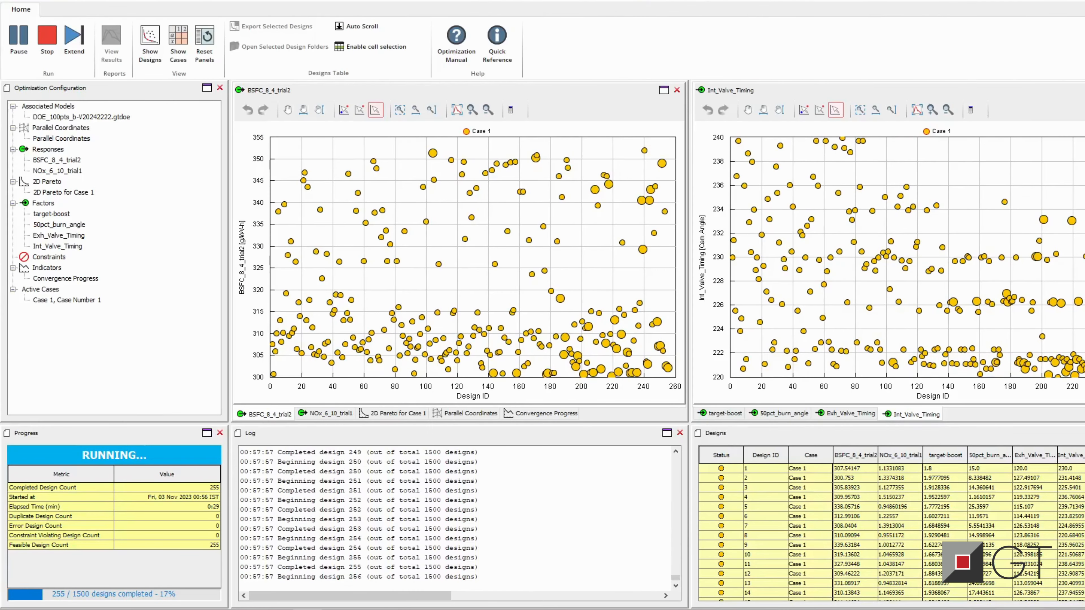